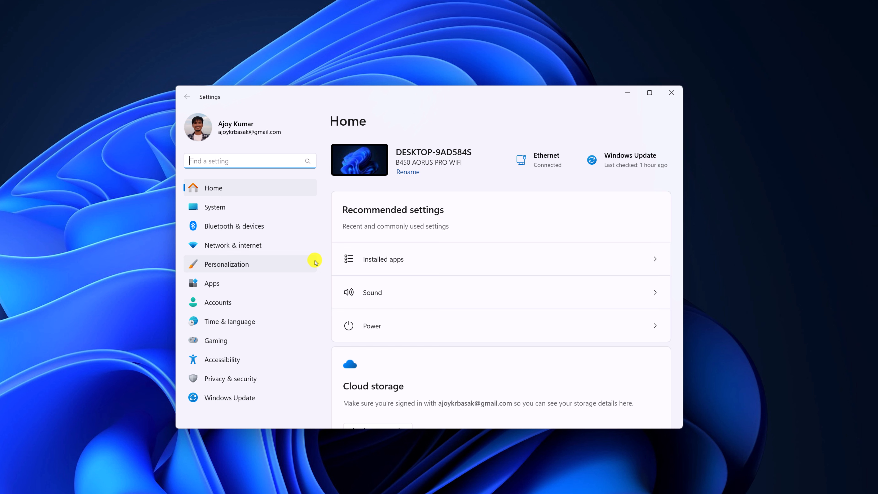
mouse_move(227, 212)
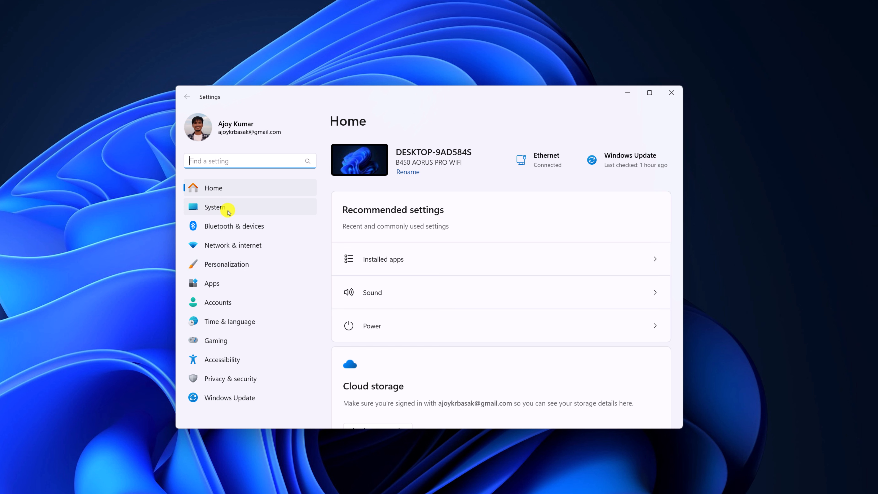
Go to System > System components to list the six preinstalled Windows components.
click(215, 206)
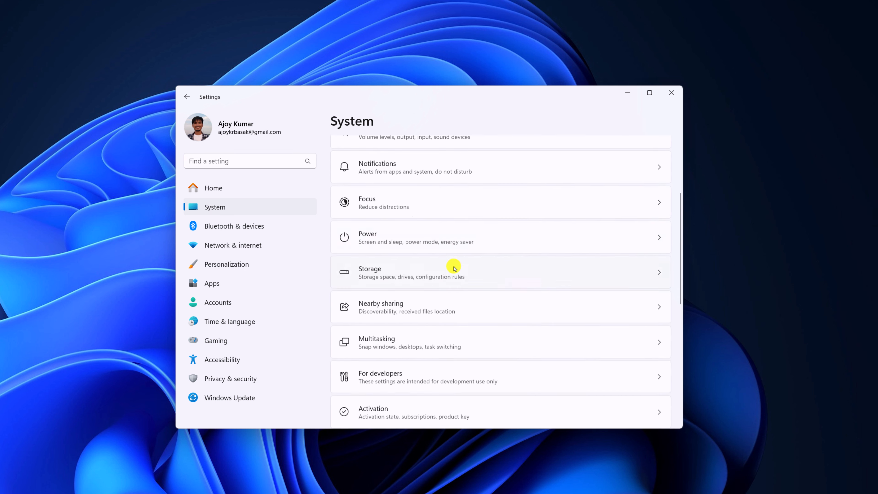
scroll(down, 3)
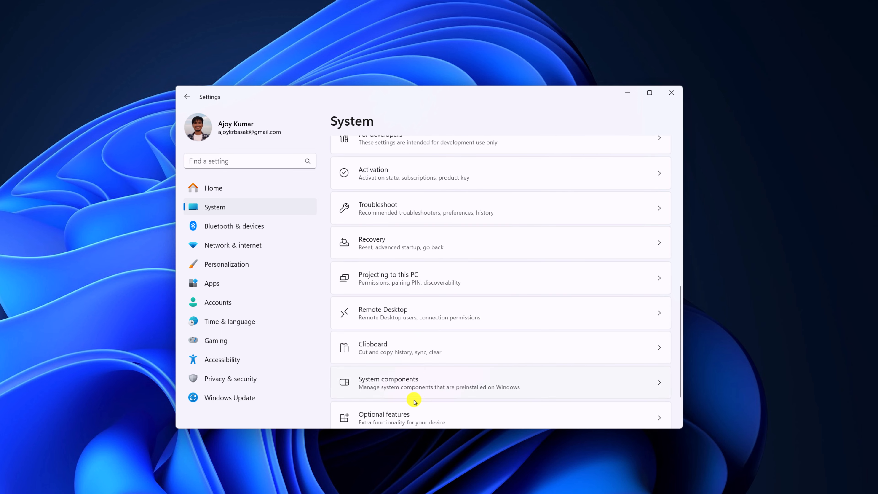
click(415, 382)
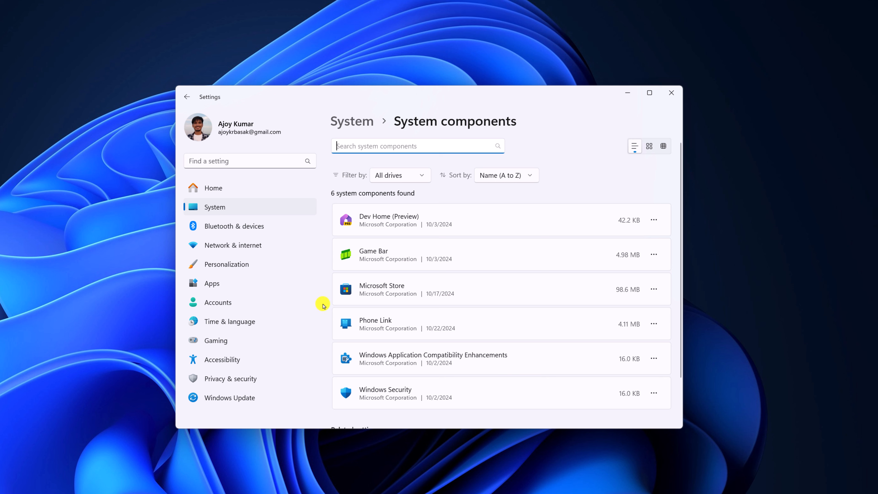
click(212, 282)
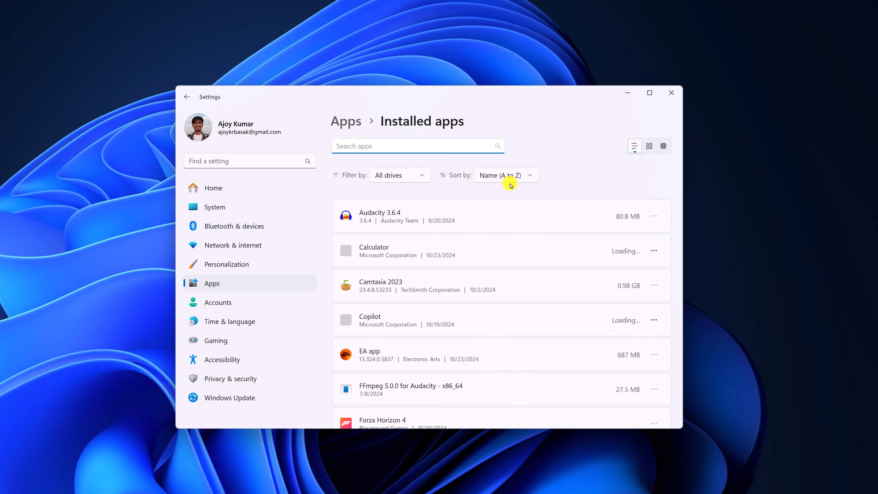
scroll(down, 3)
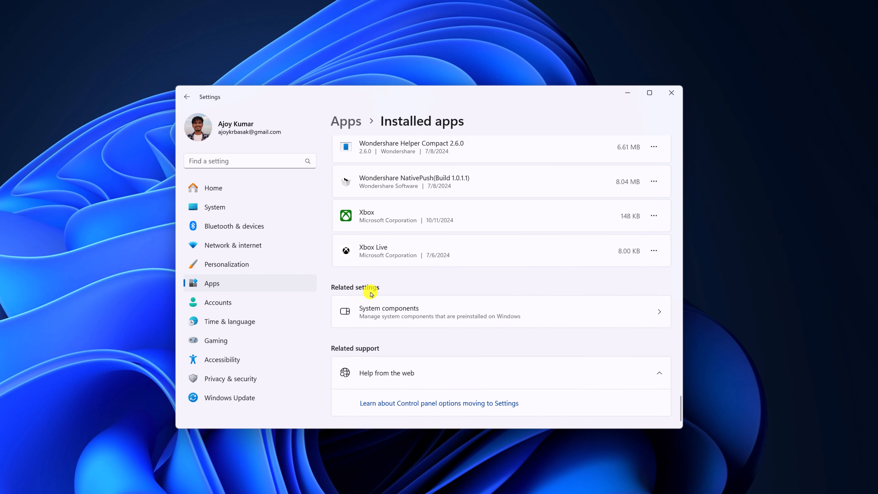
mouse_move(424, 316)
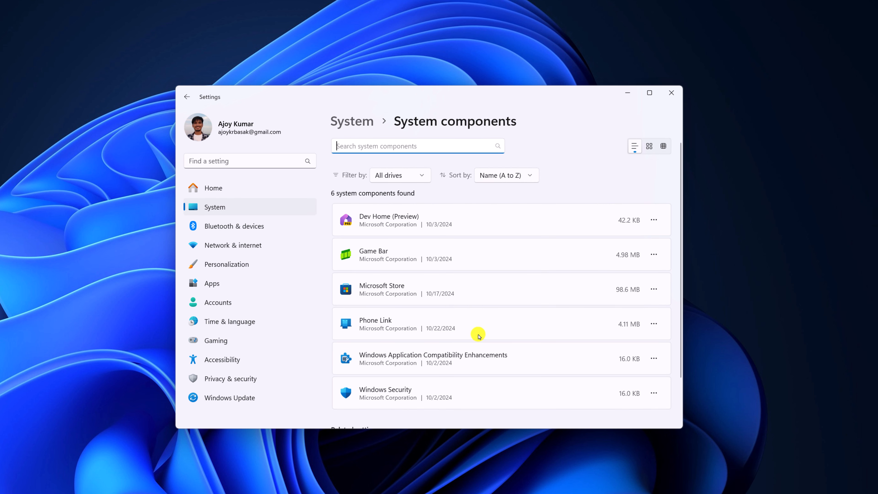
mouse_move(653, 323)
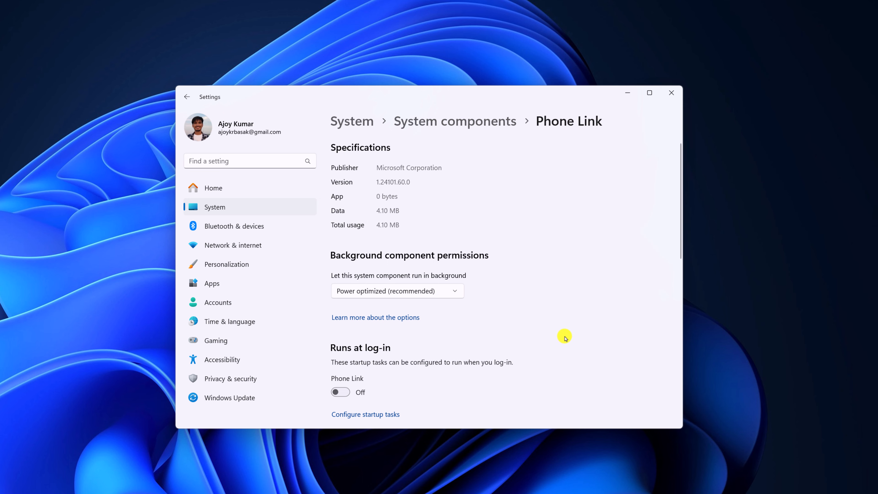
Scroll Phone Link's settings down to reveal its Repair and Reset buttons.
scroll(down, 3)
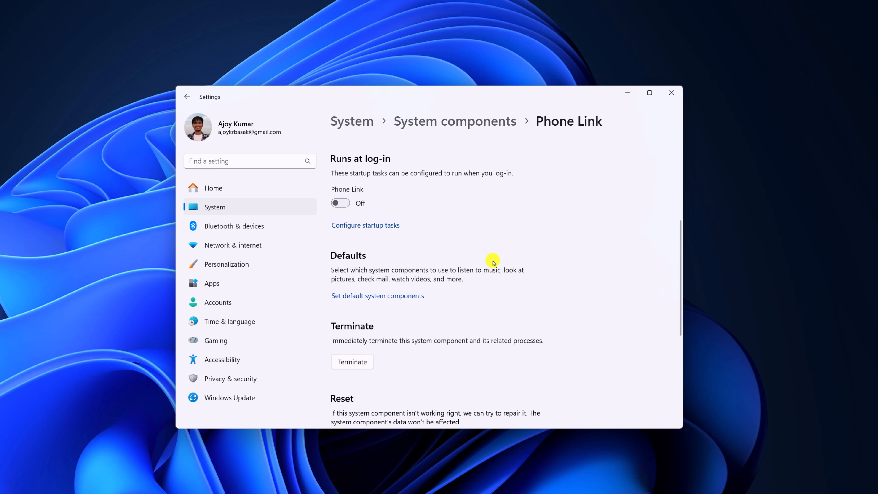
scroll(down, 3)
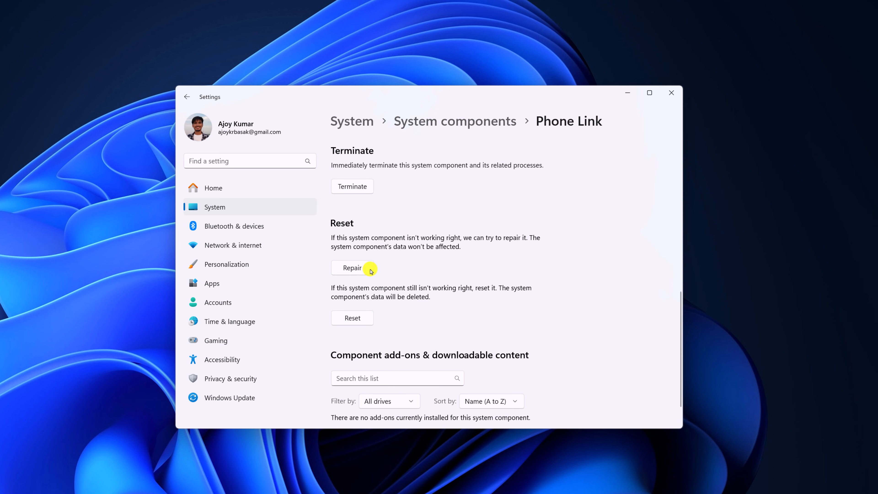
Repair the Phone Link component, then reset it.
click(353, 267)
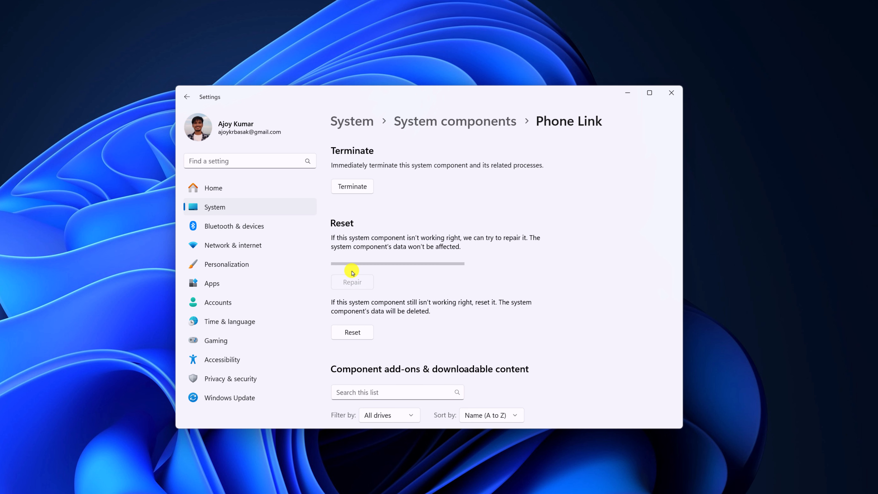
click(351, 282)
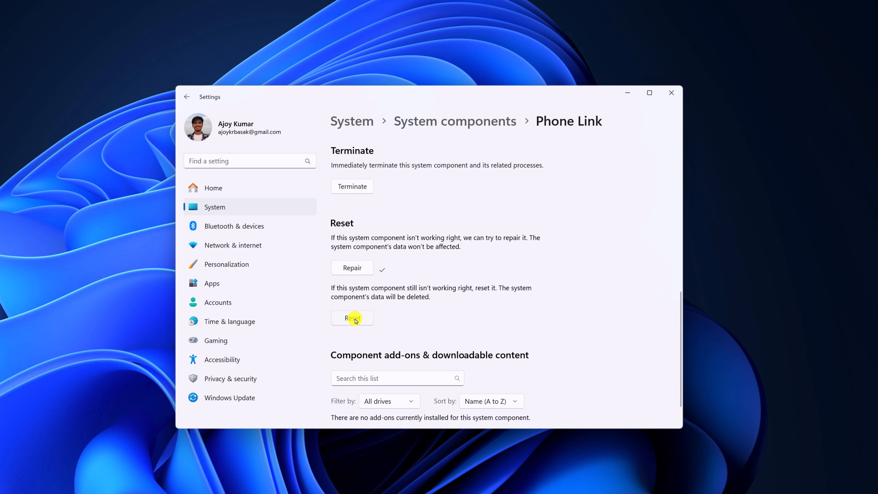
mouse_move(352, 319)
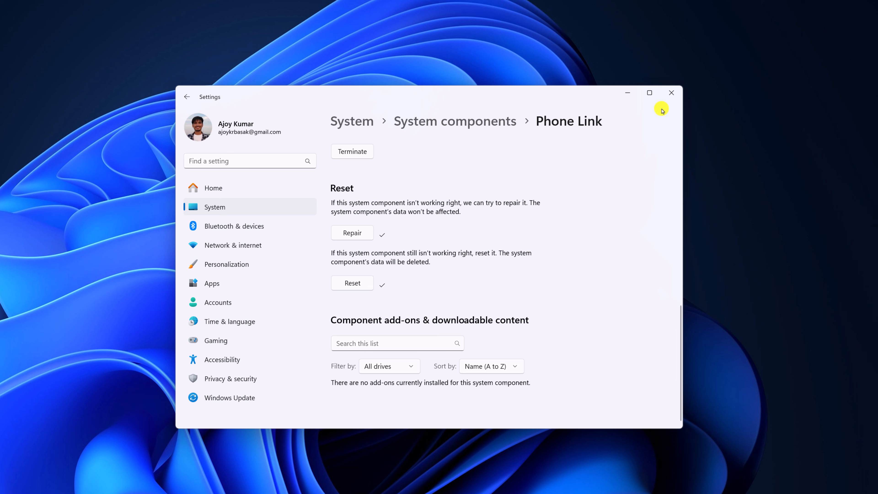
Close Settings and launch Phone Link via a taskbar search for 'phone link'.
click(671, 92)
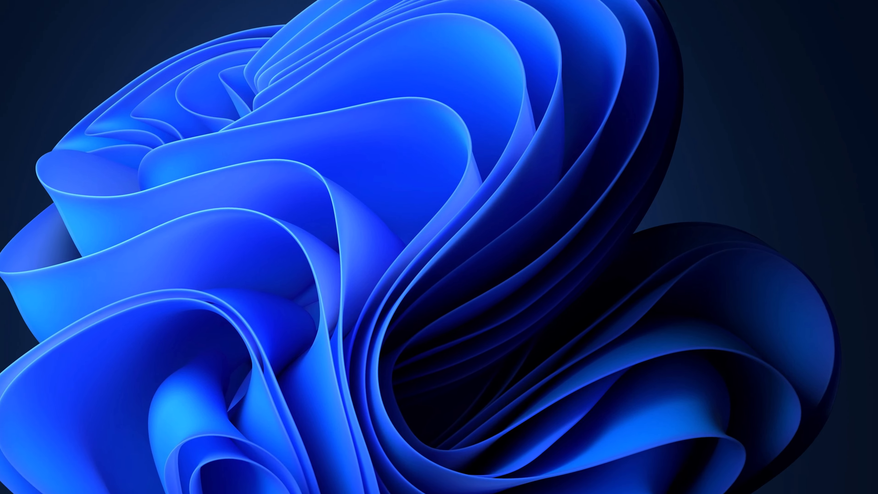
text(phone link)
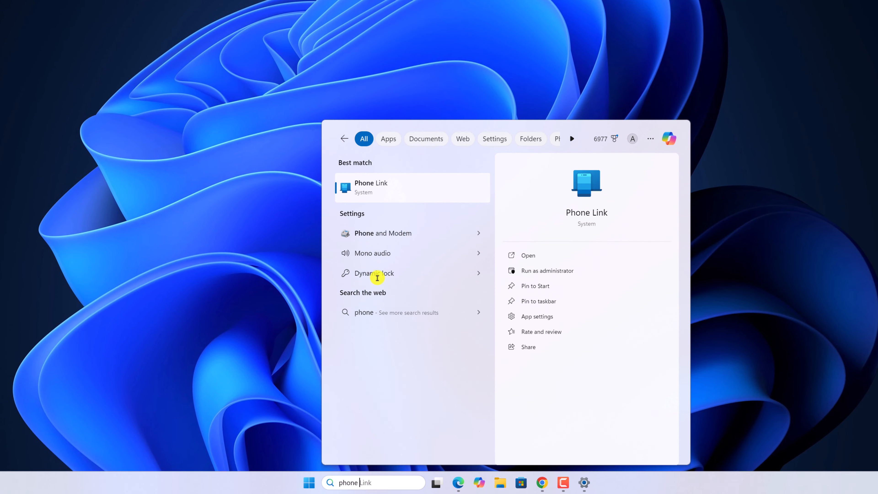
click(371, 187)
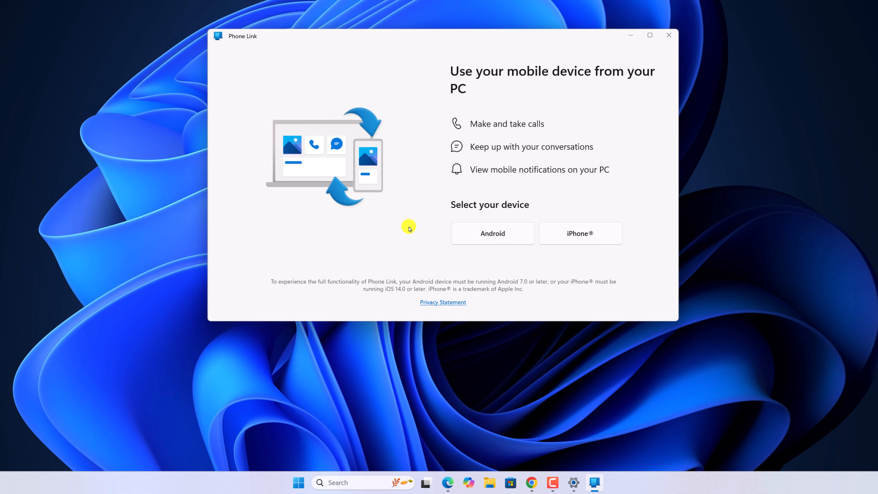
Choose a phone type to reach Phone Link's Microsoft sign-in step, then minimize the window.
click(491, 233)
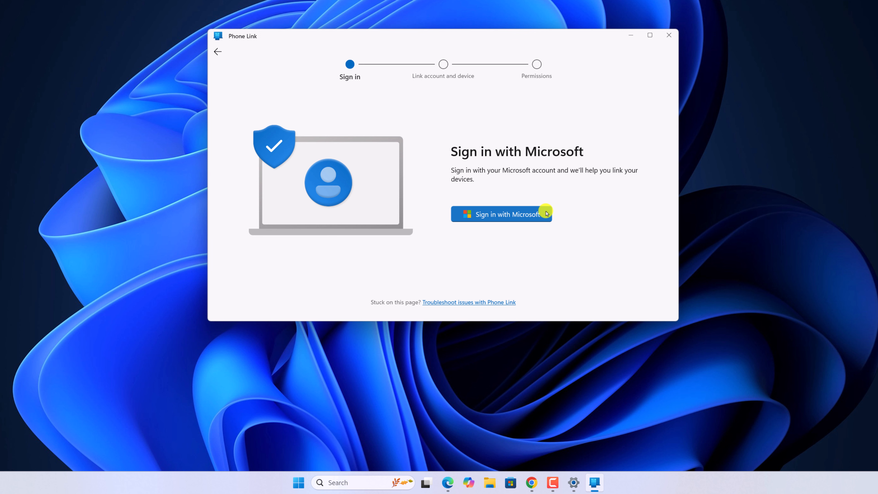
mouse_move(564, 224)
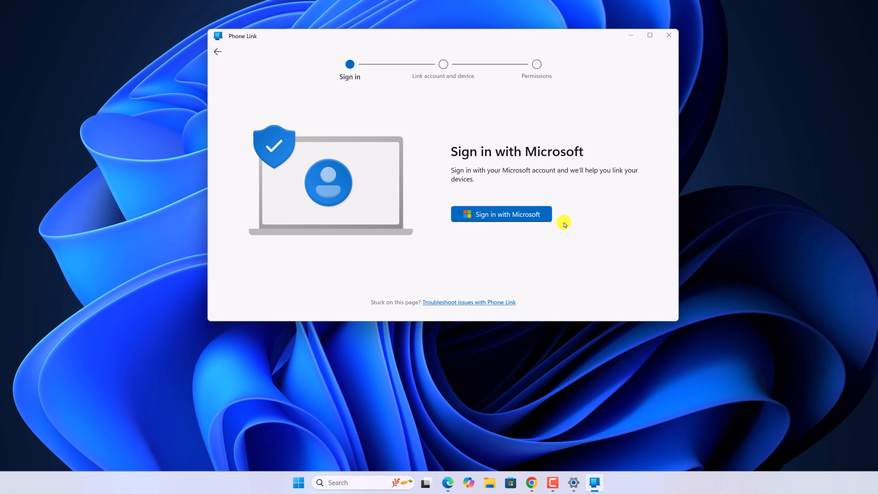
mouse_move(602, 482)
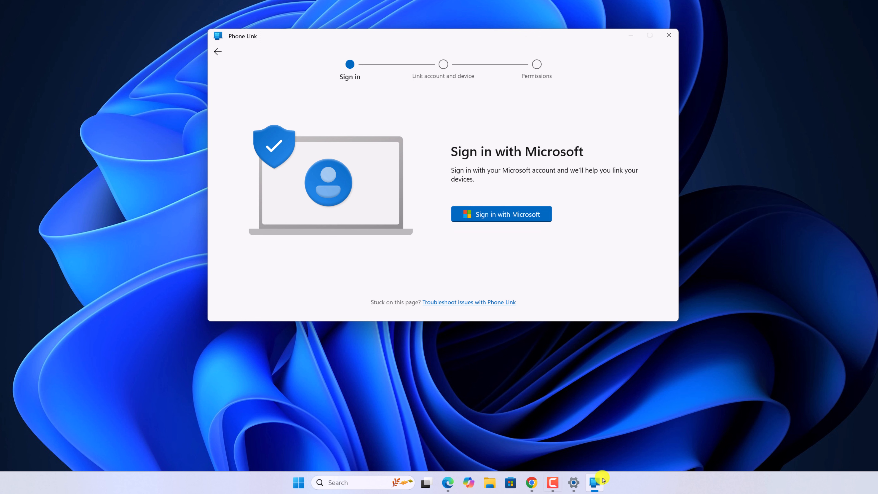
mouse_move(631, 35)
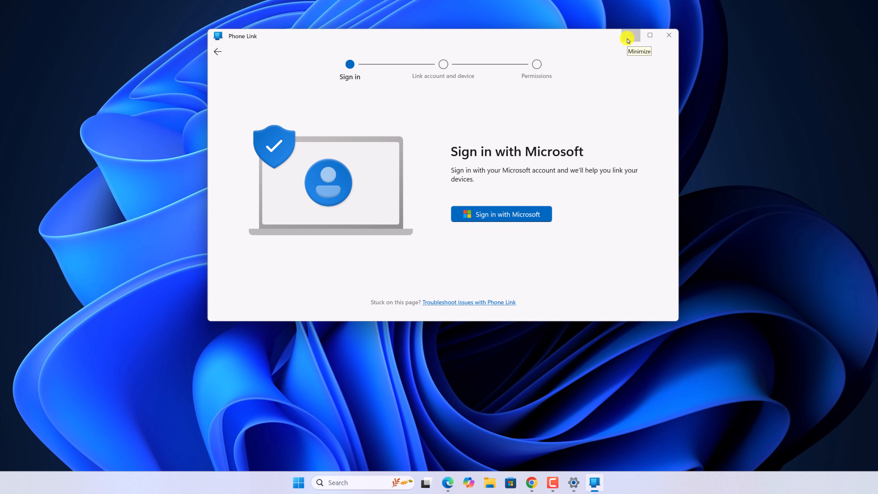
click(629, 35)
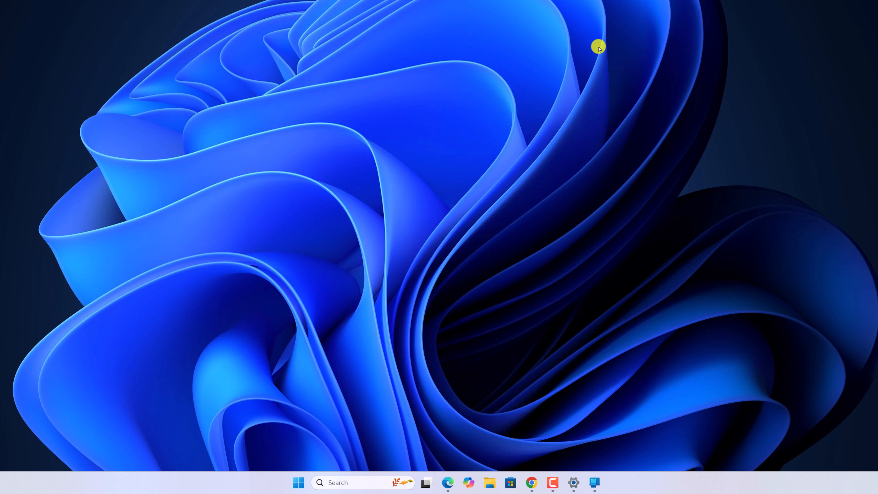